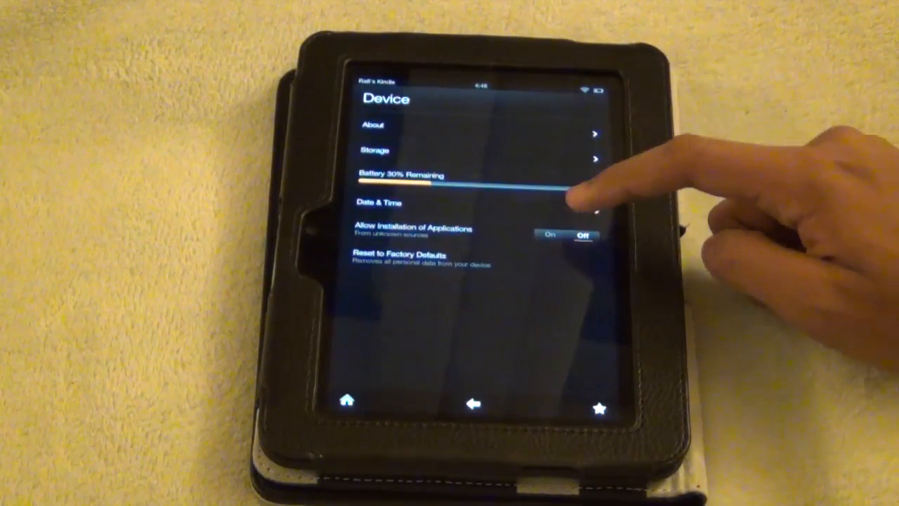
Step: Go back from the Kindle Fire Device page to the Settings list and pick a category
click(552, 234)
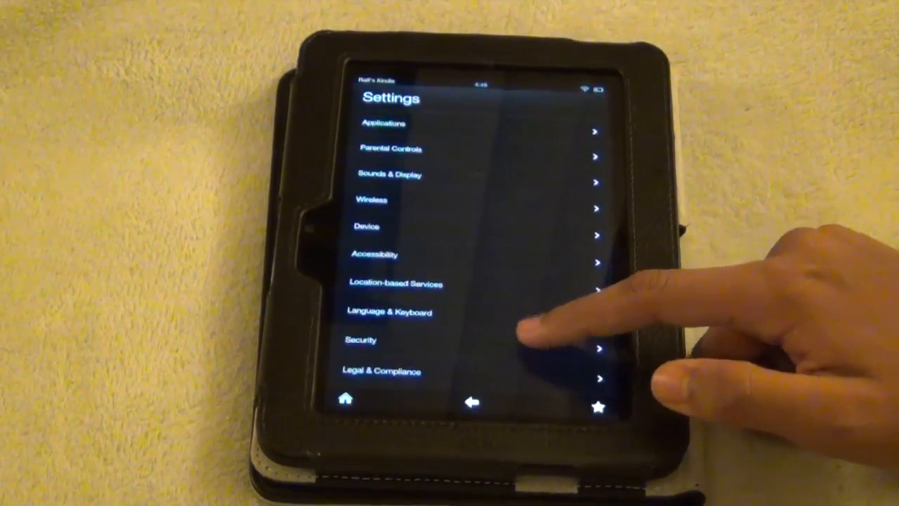
click(360, 340)
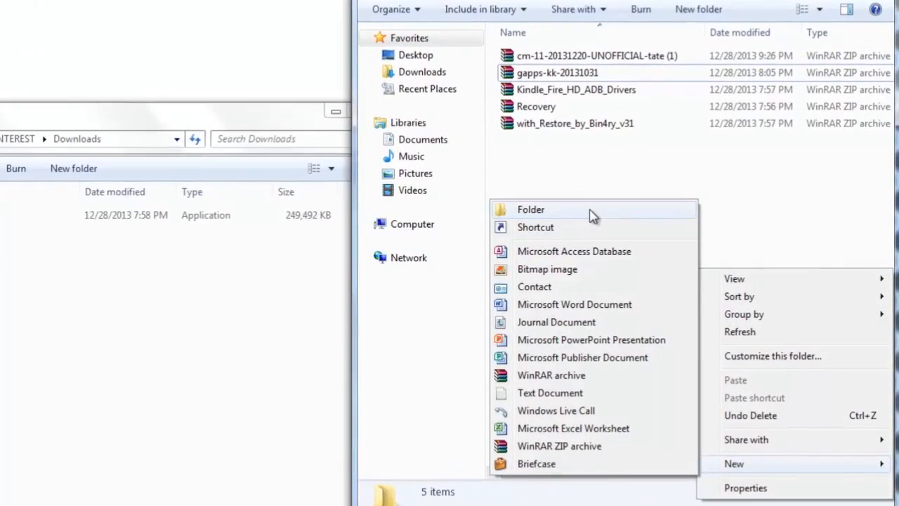
Step: Create a folder named 'Transfer' in Downloads beside the archives
click(530, 210)
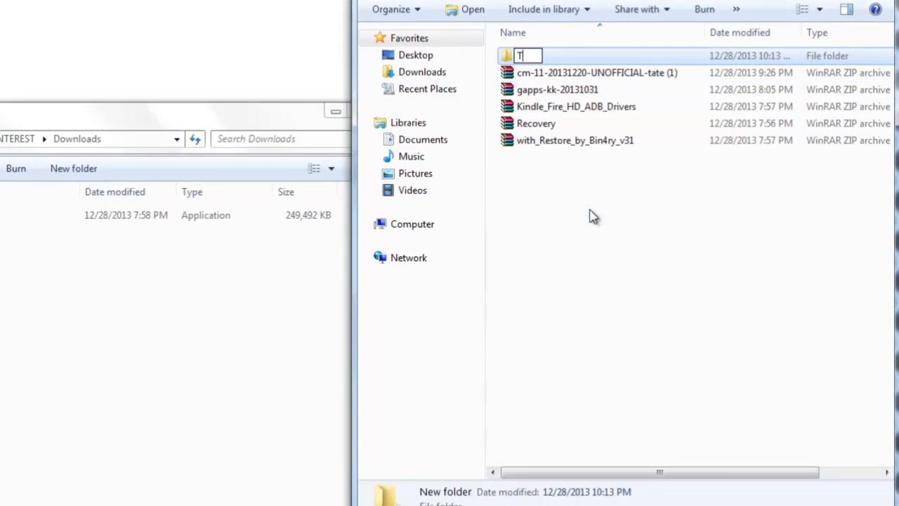
text(ransfer)
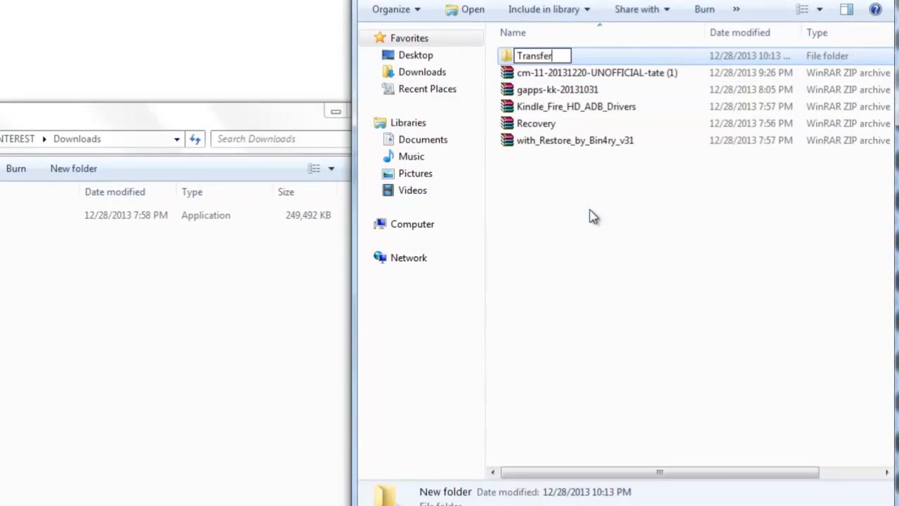
key(Return)
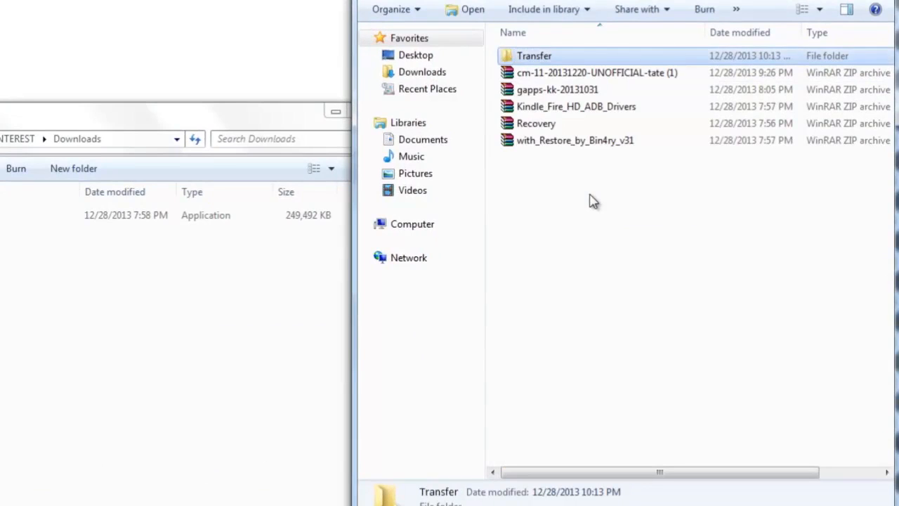
click(597, 73)
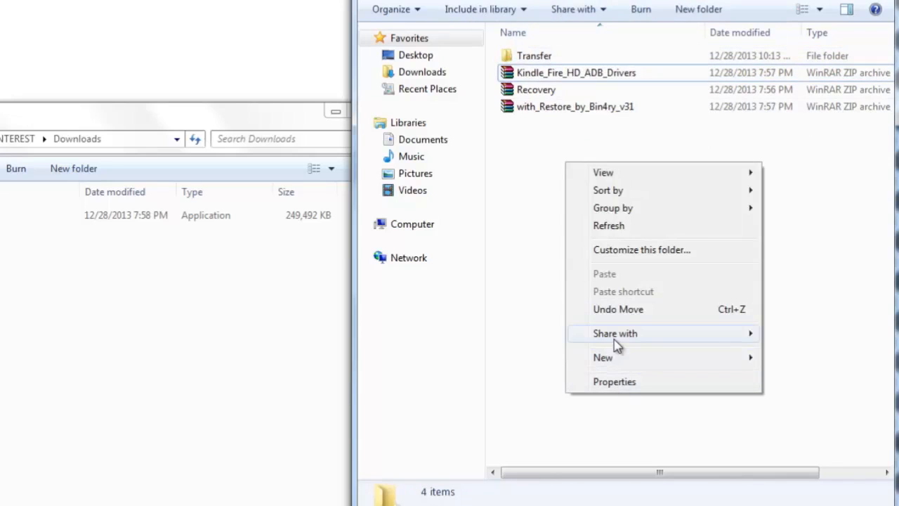
Step: Create the 'driver', 'root' and 'Twrp' folders in Downloads
click(602, 358)
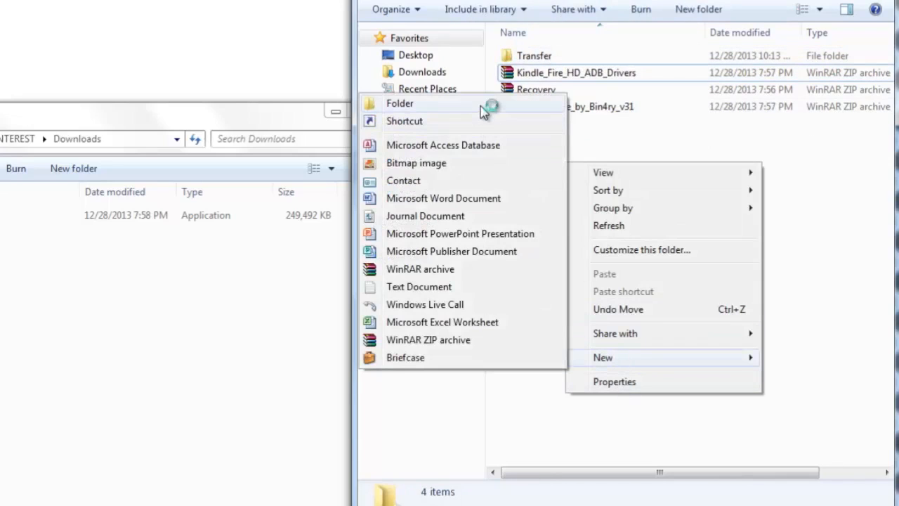
click(399, 103)
text(driver)
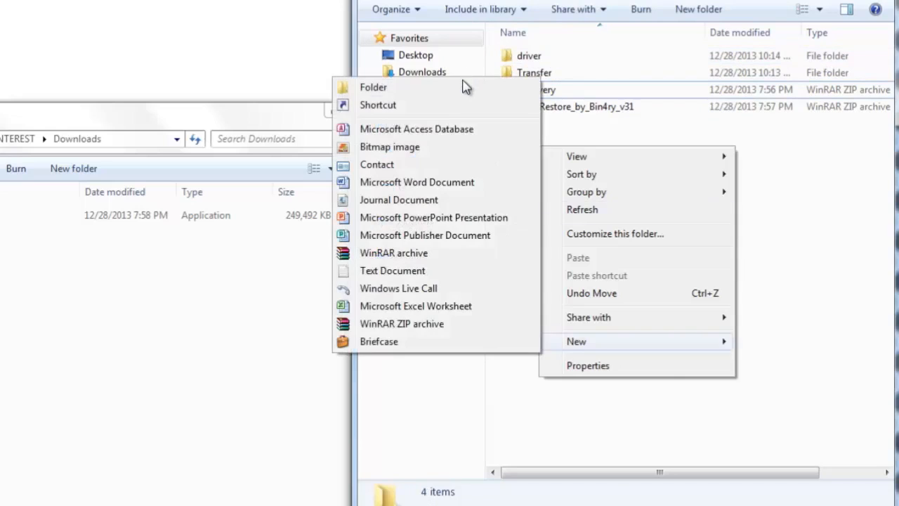
click(373, 86)
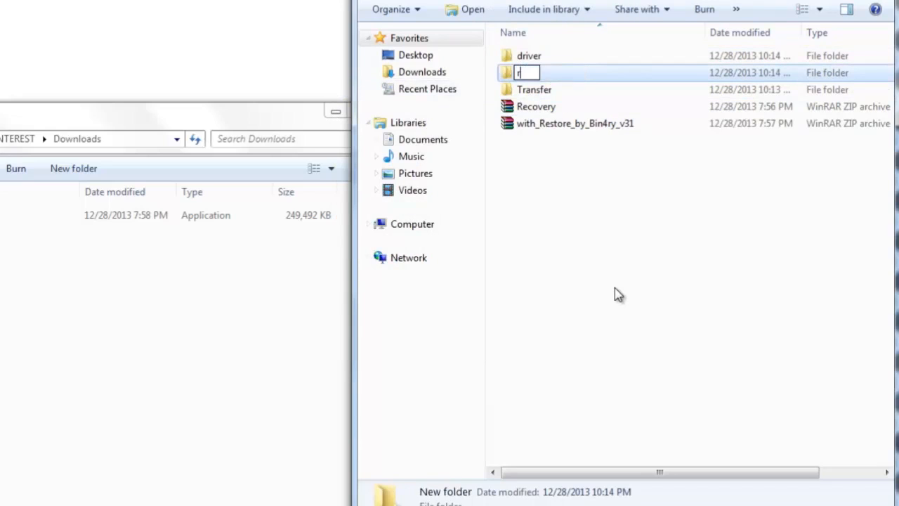
text(oot)
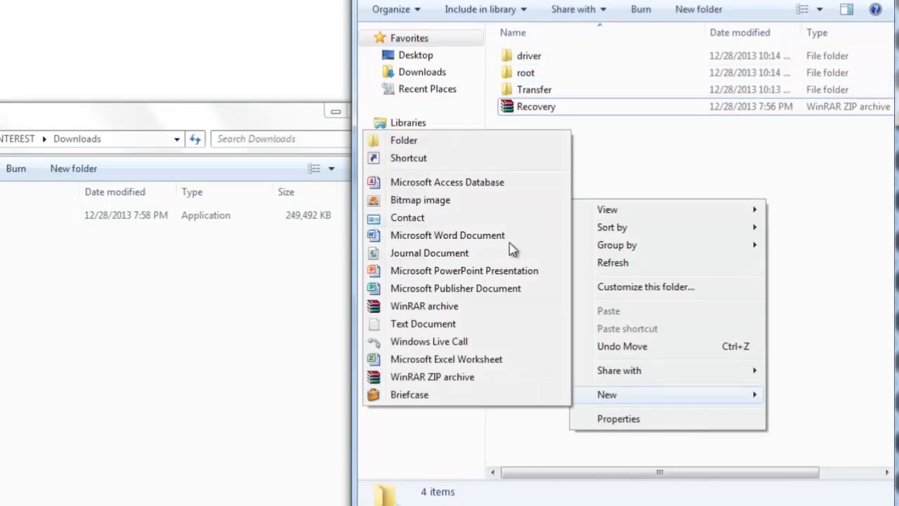
click(404, 140)
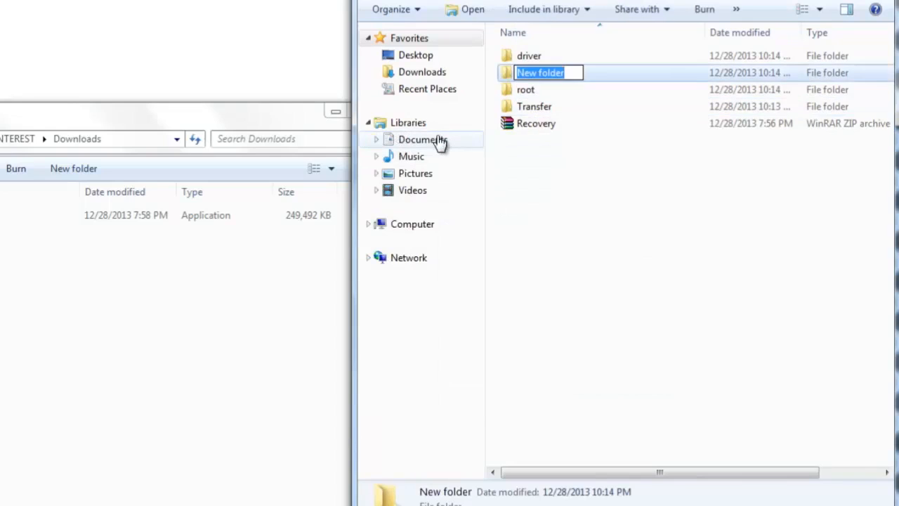
text(Twrp)
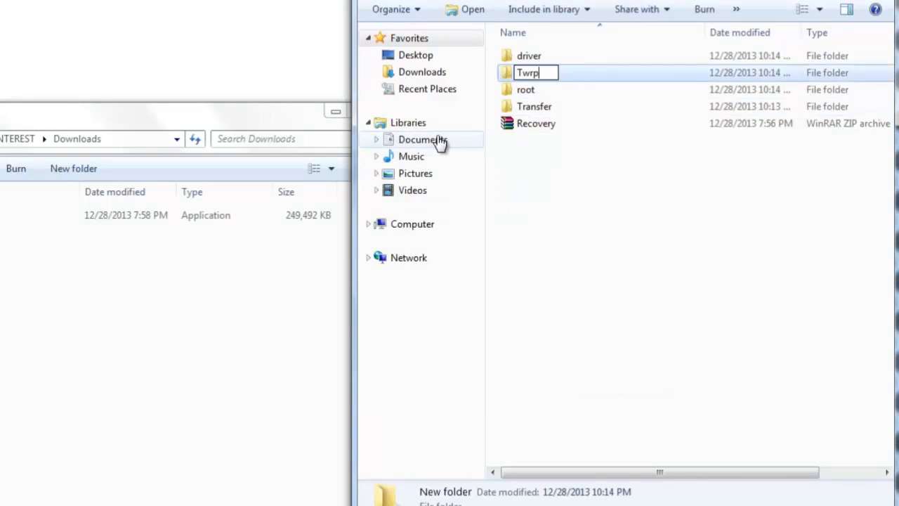
key(Return)
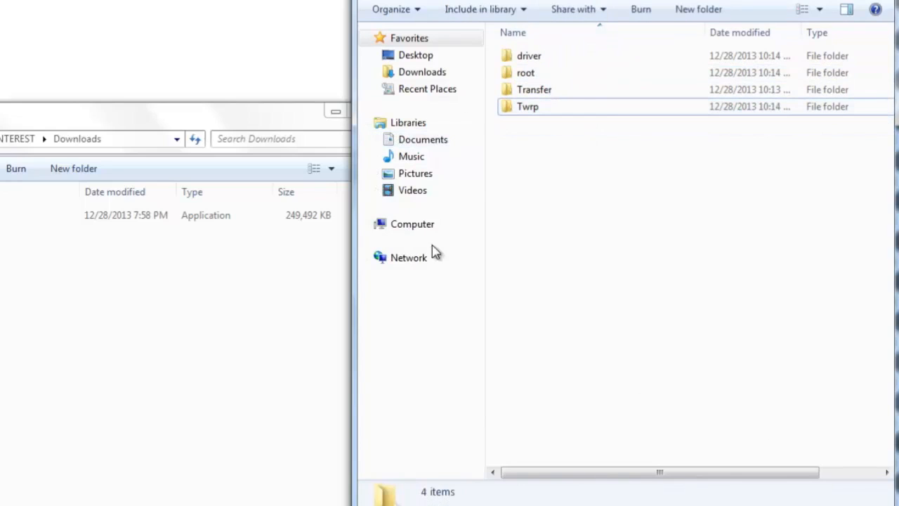
Step: Extract Kindle_Fire_HD_ADB_Drivers inside the driver folder and select the extracted installer
click(529, 56)
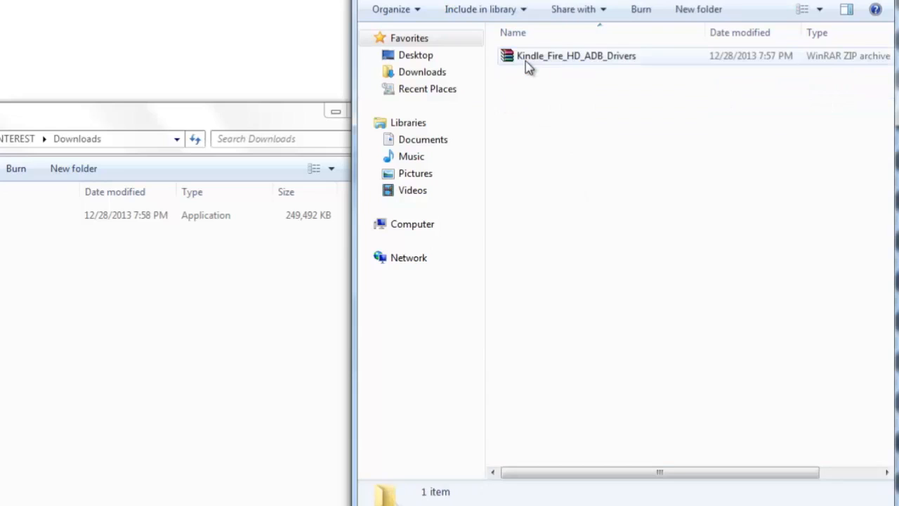
right_click(576, 55)
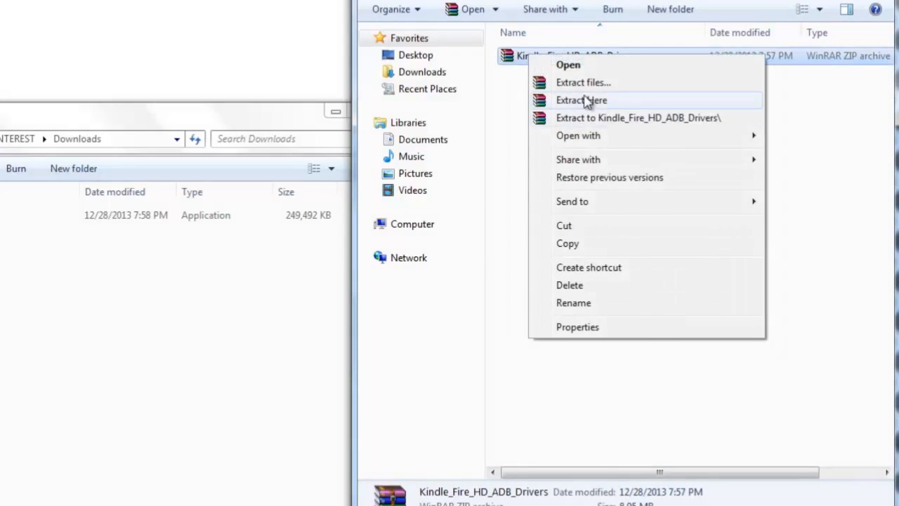
click(582, 100)
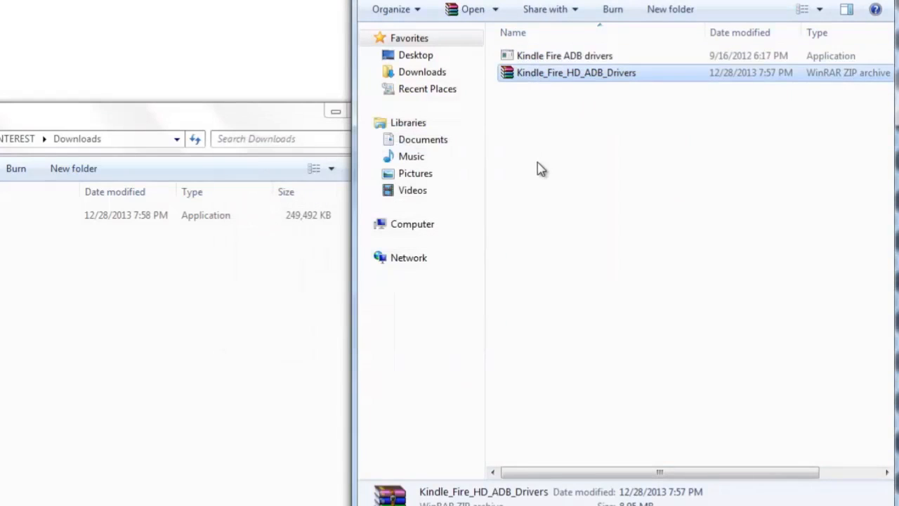
click(564, 56)
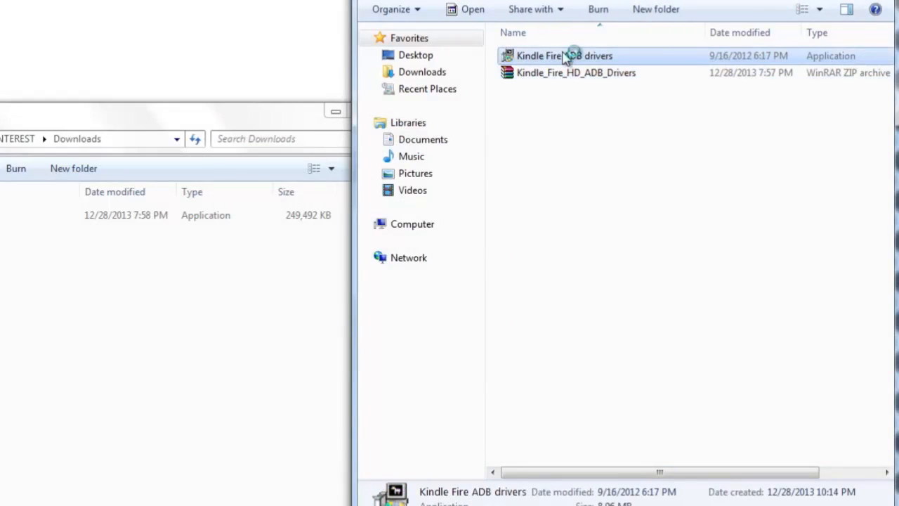
Step: Run the Kindle Fire ADB drivers installer, dismiss the not-installed warning, and close setup
double_click(564, 56)
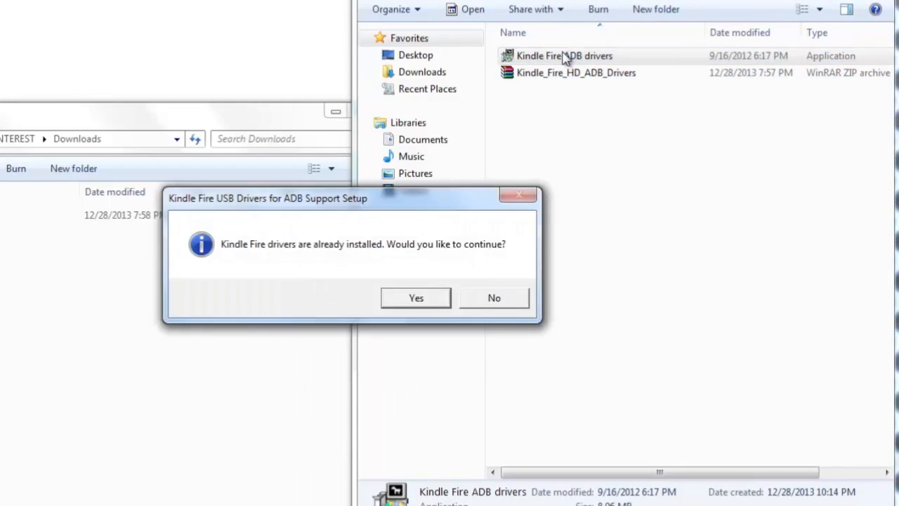
click(416, 298)
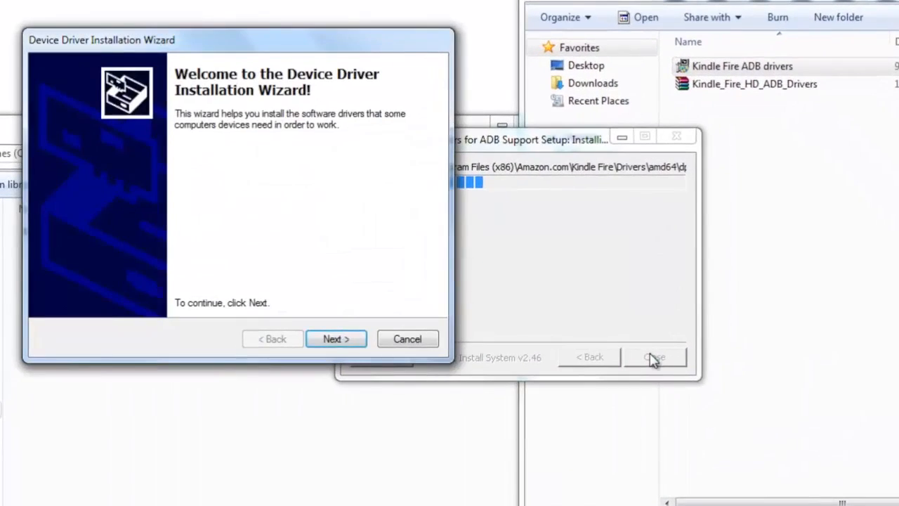
click(336, 339)
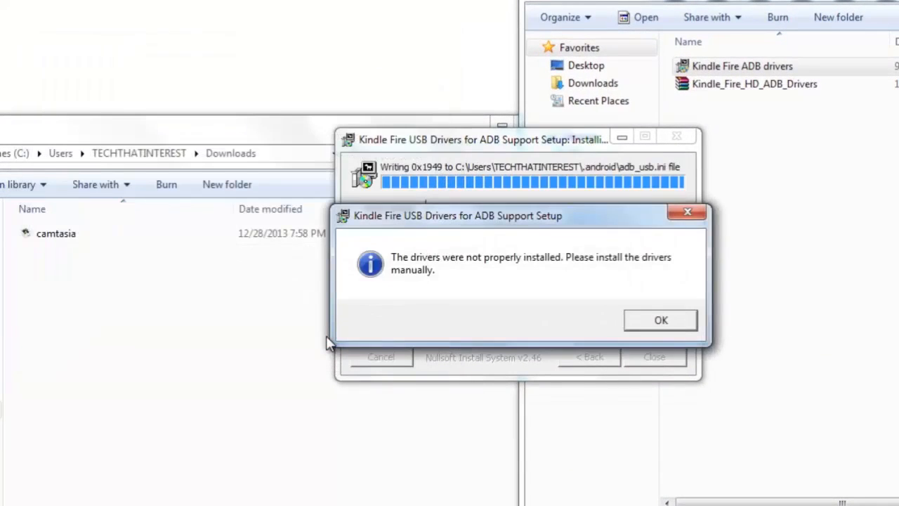
click(659, 320)
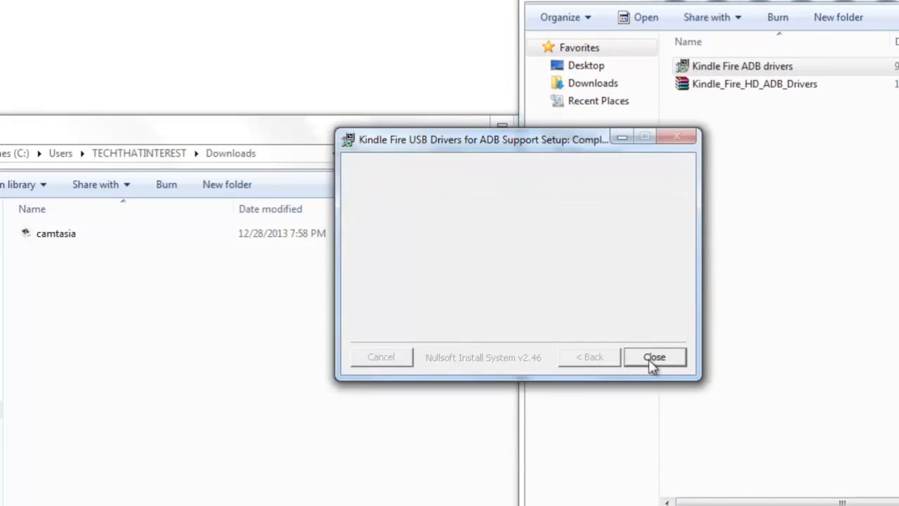
click(654, 357)
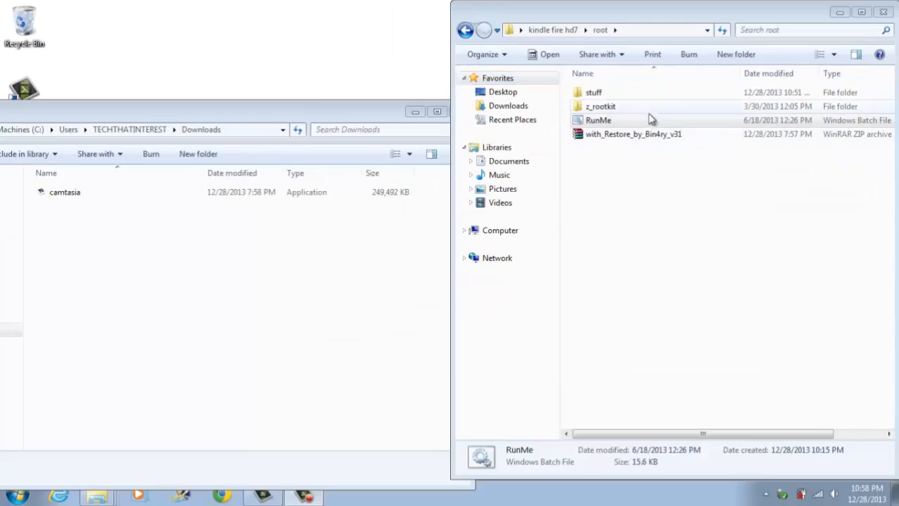
Step: Launch the RunMe root script and enter 1 for New Standard-Root
double_click(598, 121)
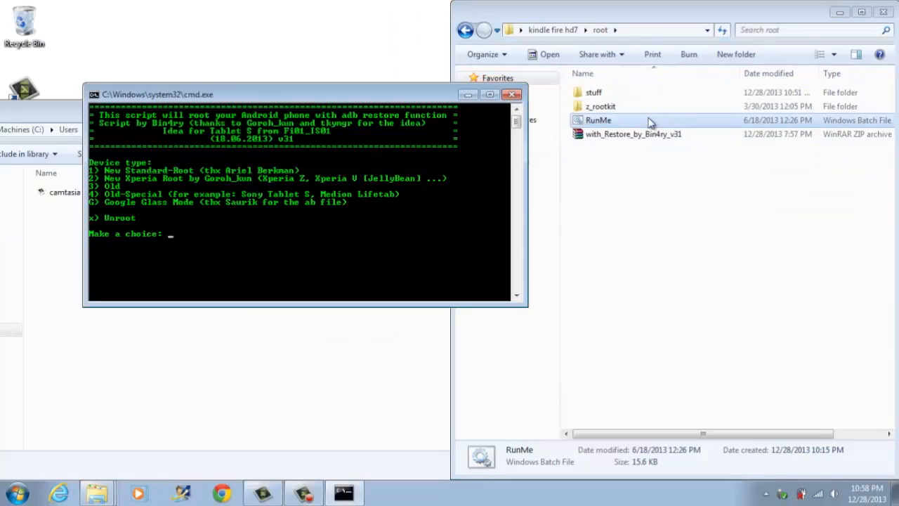
text(1)
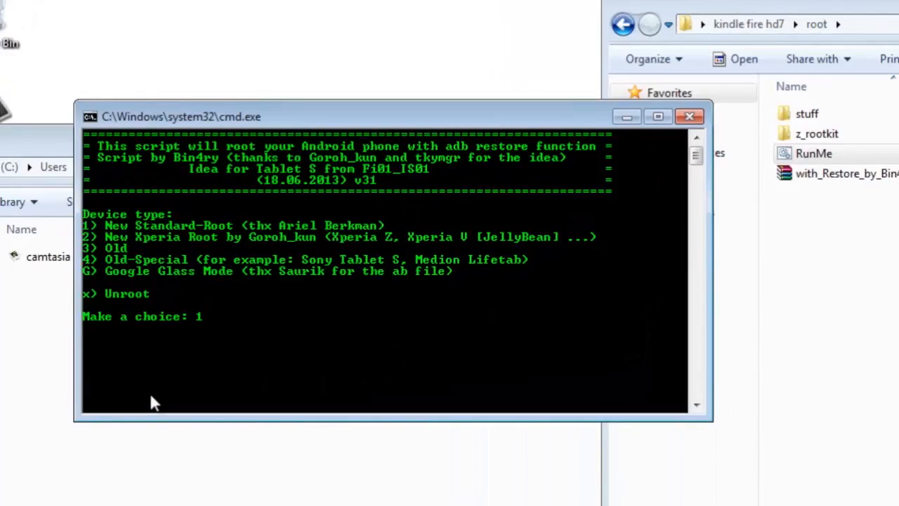